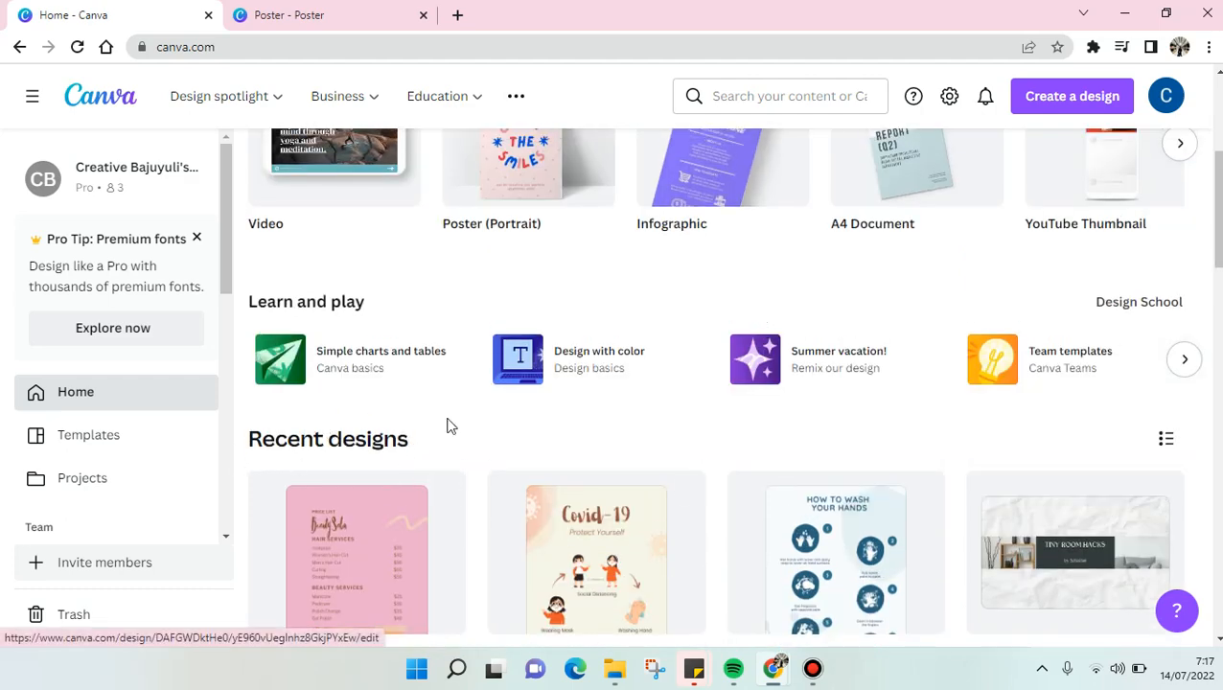
mouse_move(895, 316)
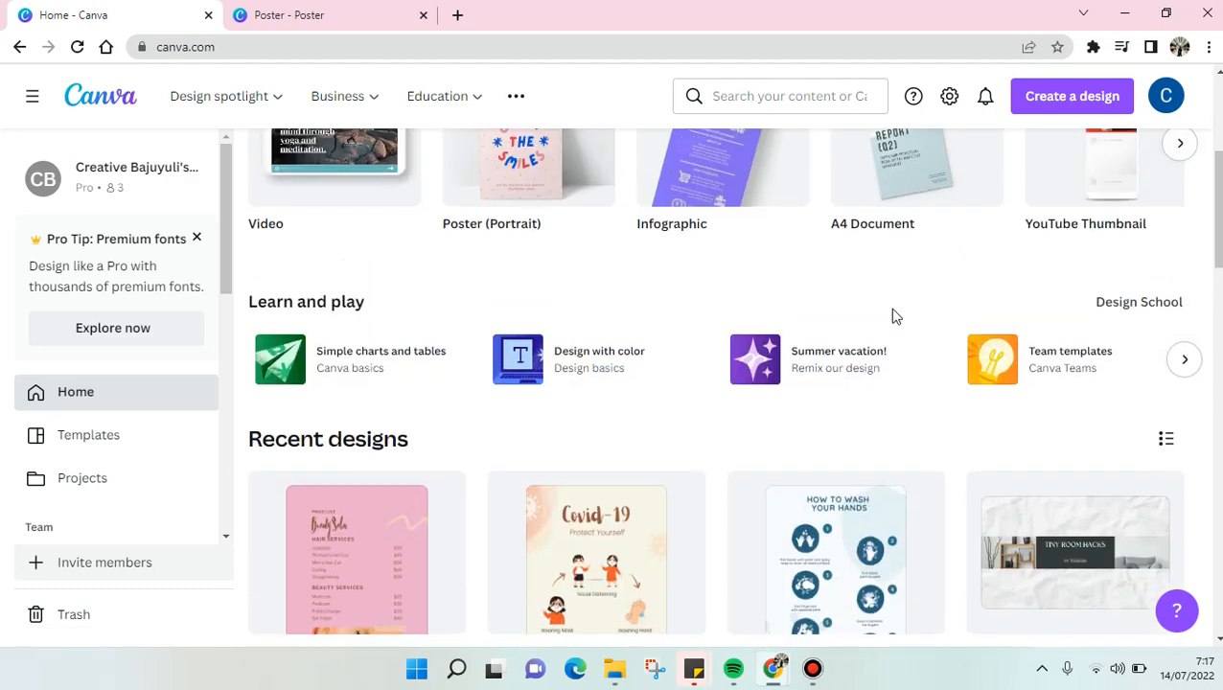
mouse_move(715, 466)
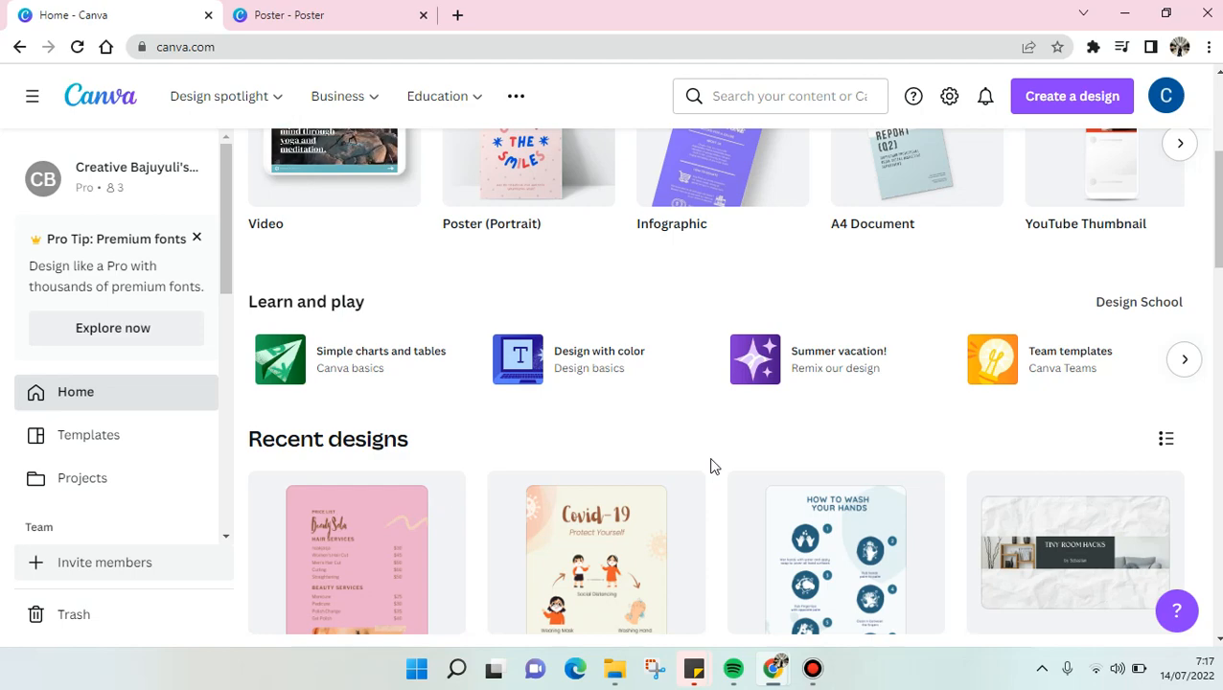
Step: Scroll the home page down to show the Recent designs row with titles
scroll("down", 3)
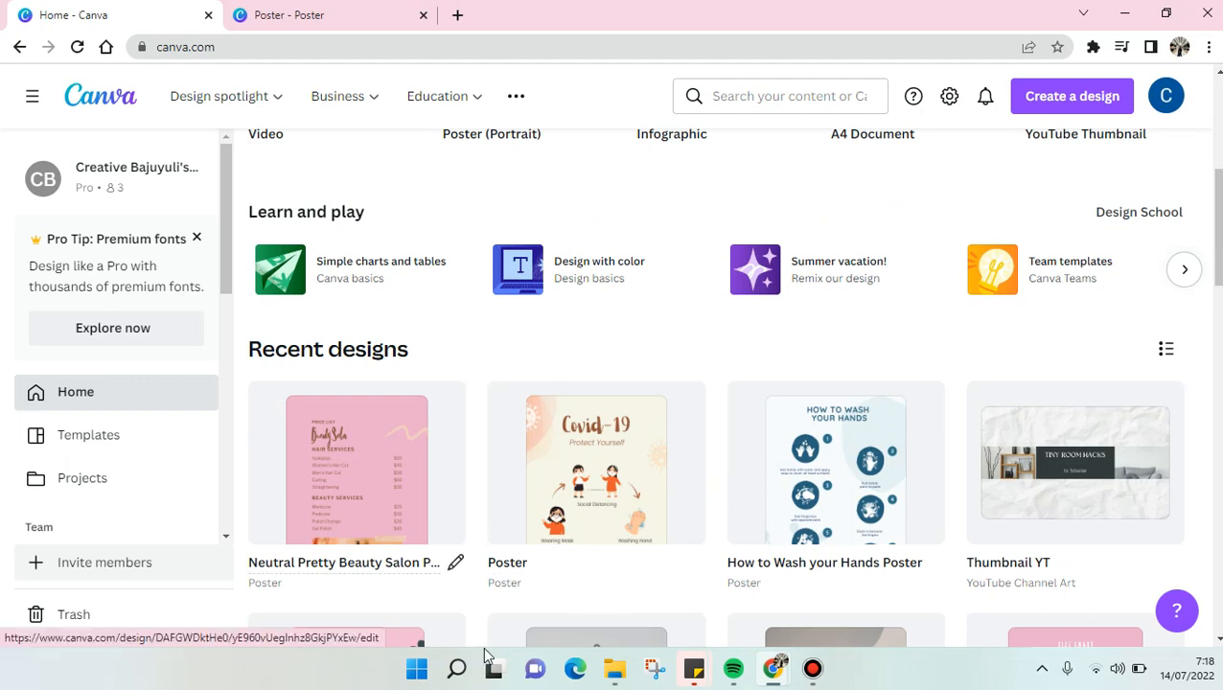
mouse_move(316, 562)
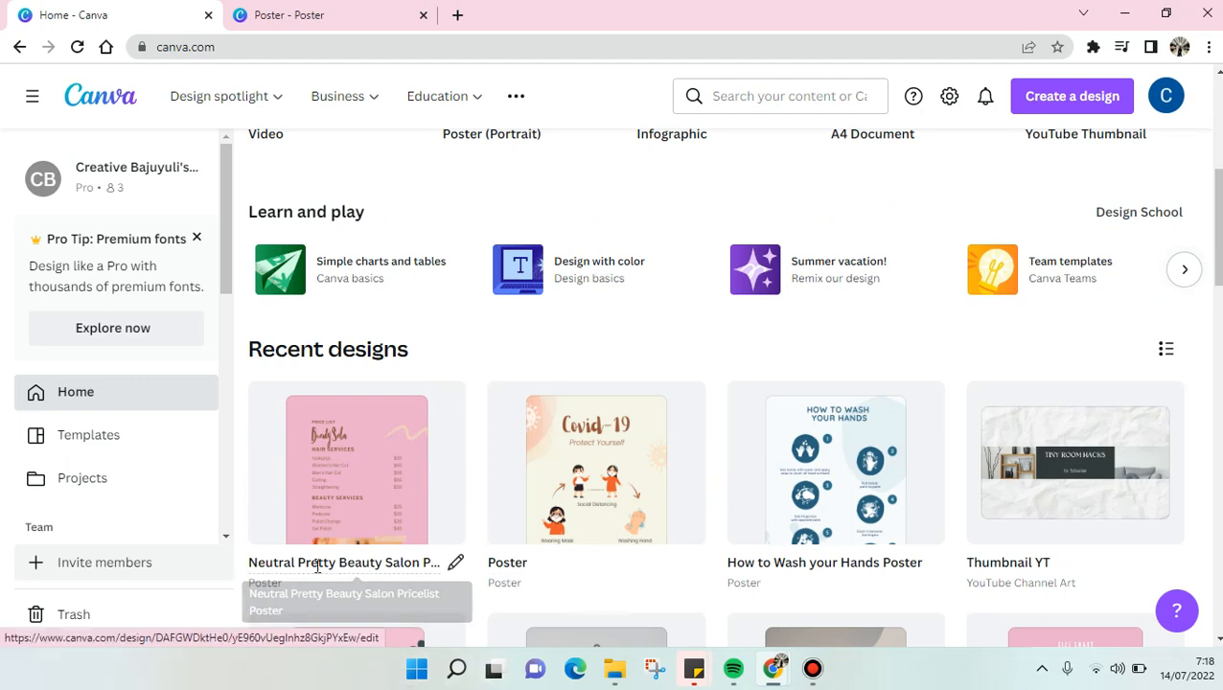
mouse_move(412, 434)
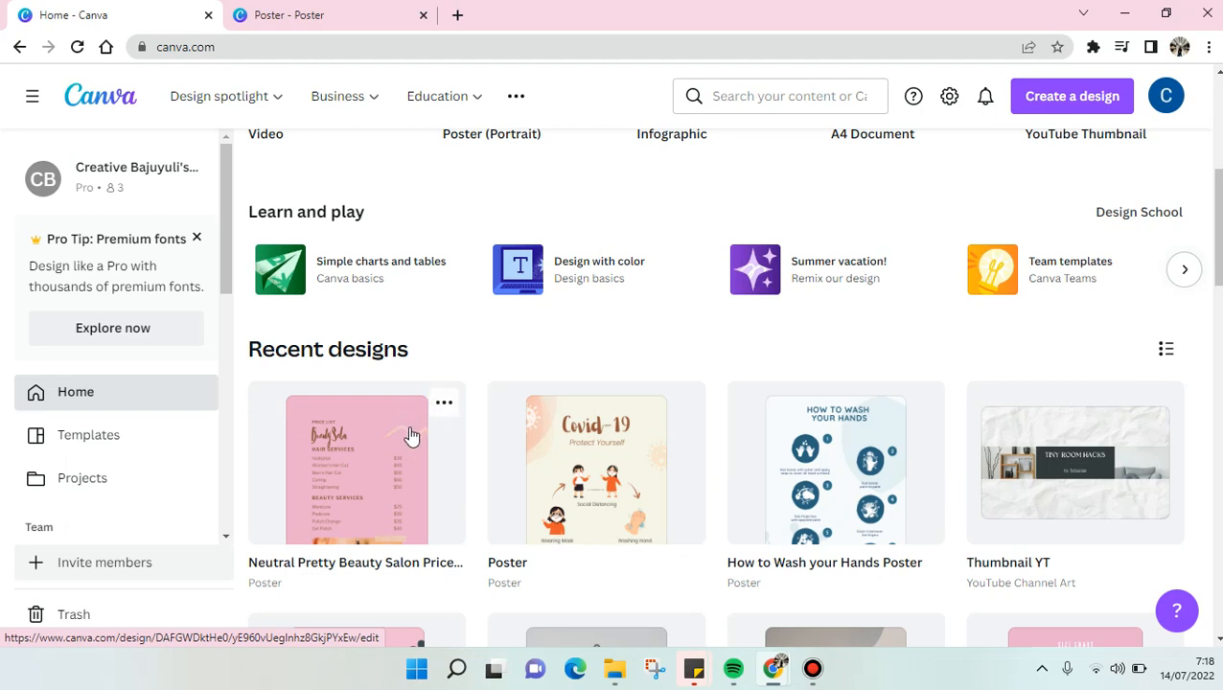
mouse_move(444, 403)
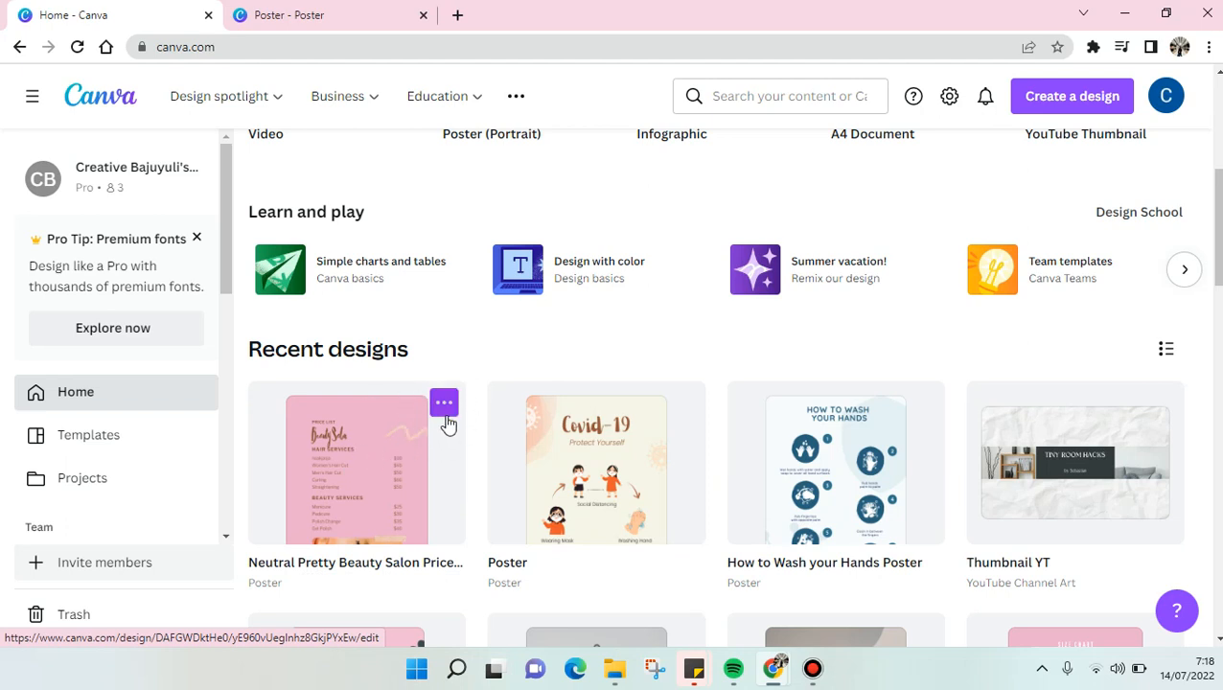
Step: Move the Neutral Pretty Beauty Salon Price List poster to trash via its options menu
left_click(443, 402)
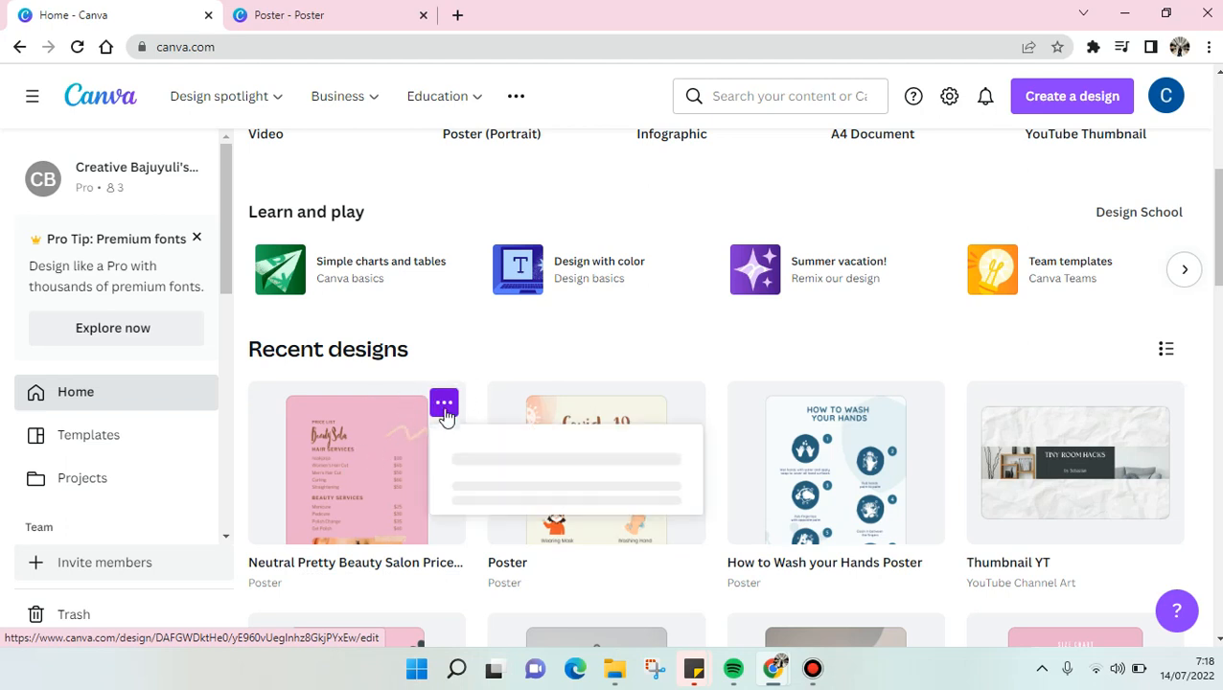
mouse_move(439, 418)
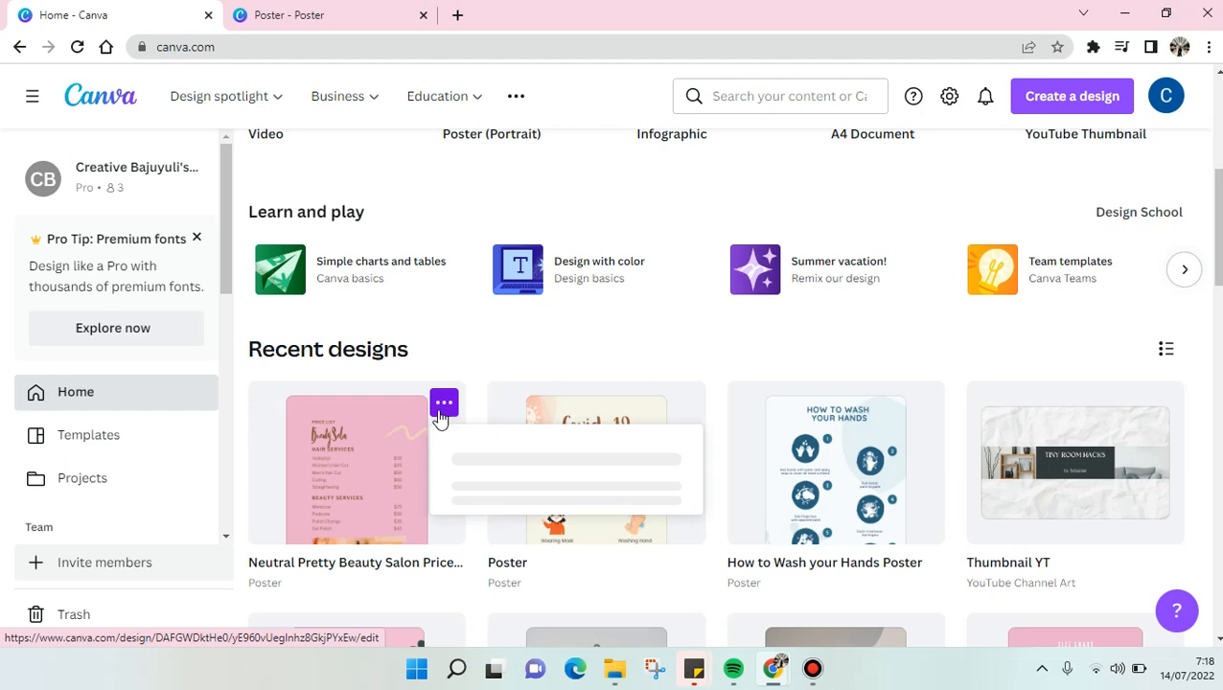
mouse_move(437, 379)
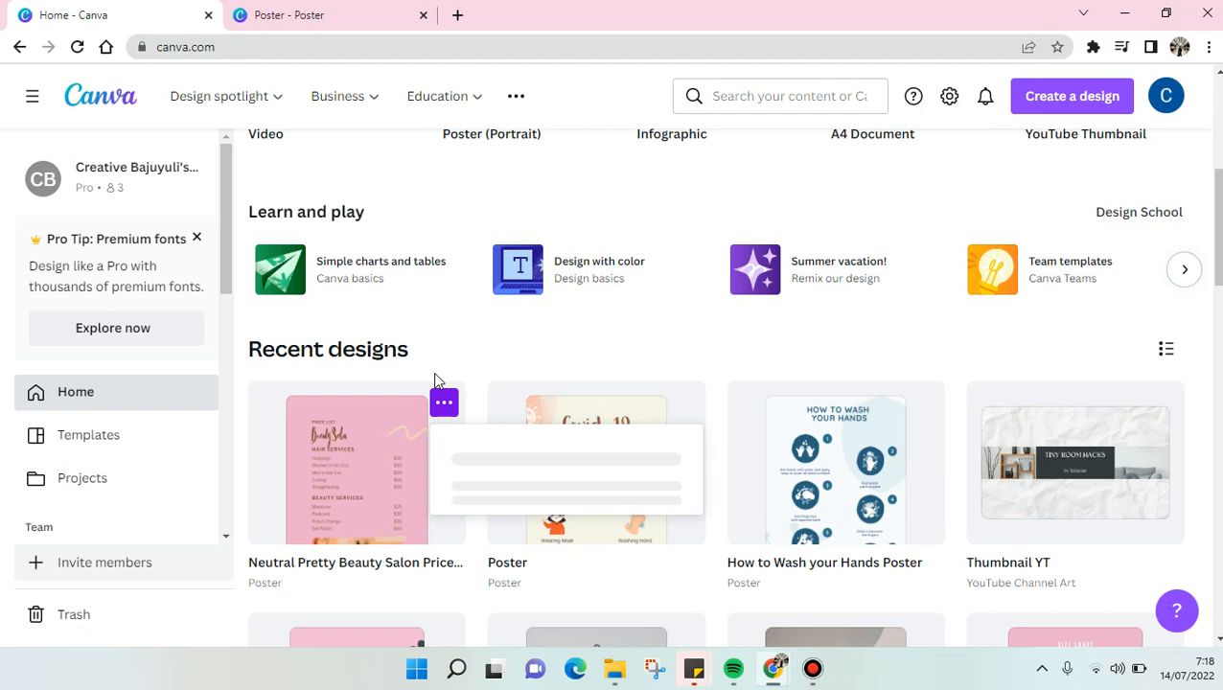
left_click(443, 401)
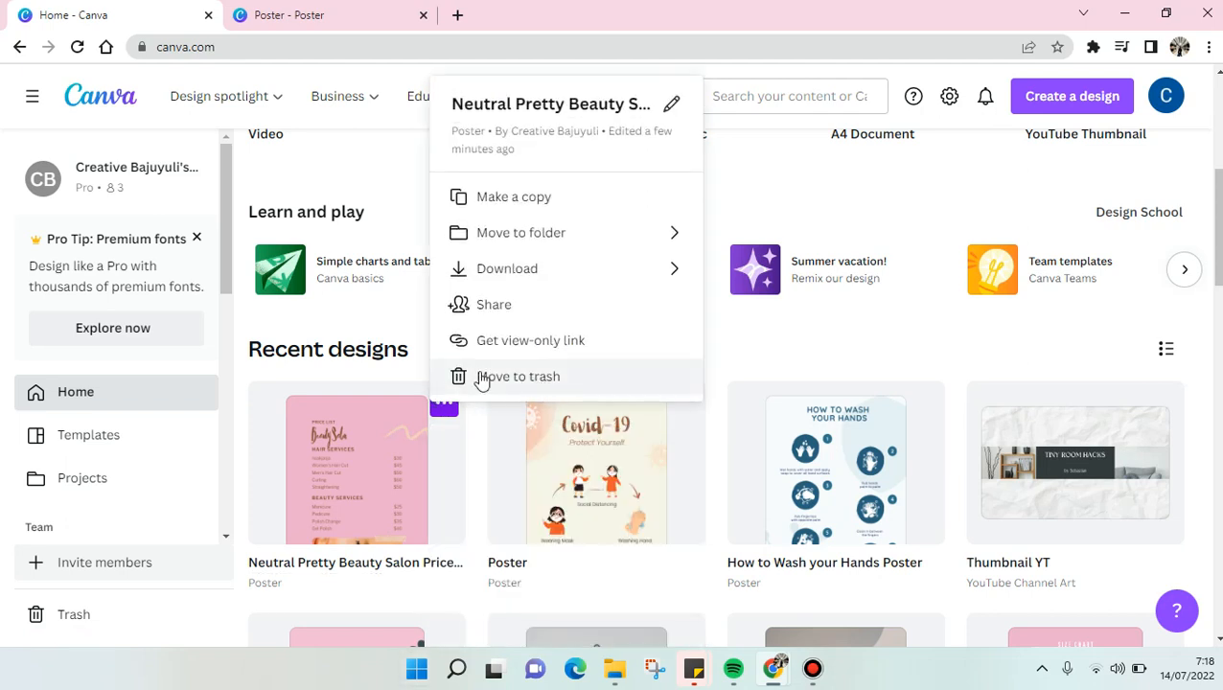
mouse_move(448, 385)
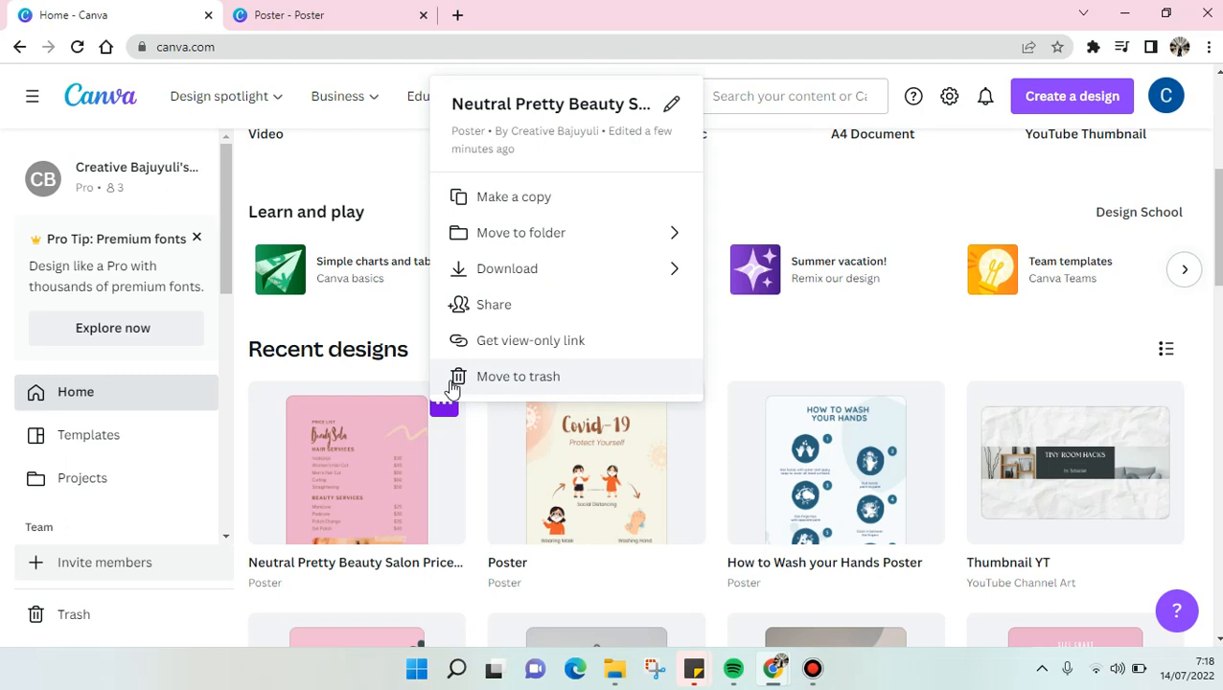
left_click(521, 376)
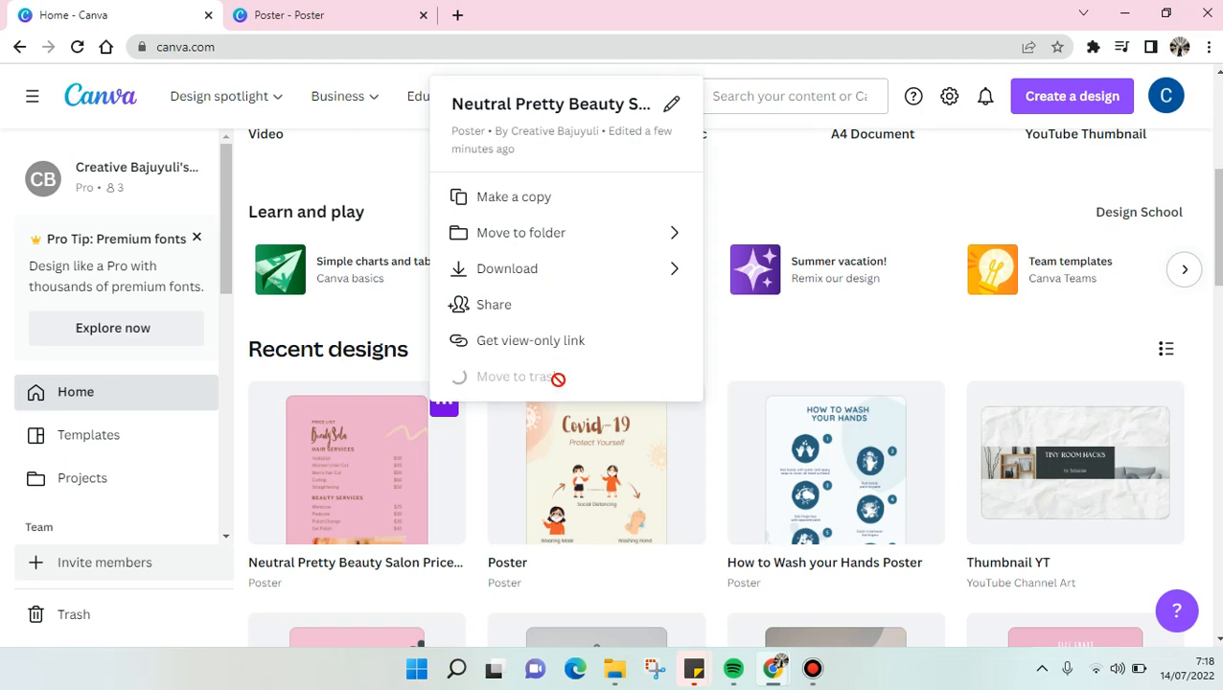
left_click(518, 377)
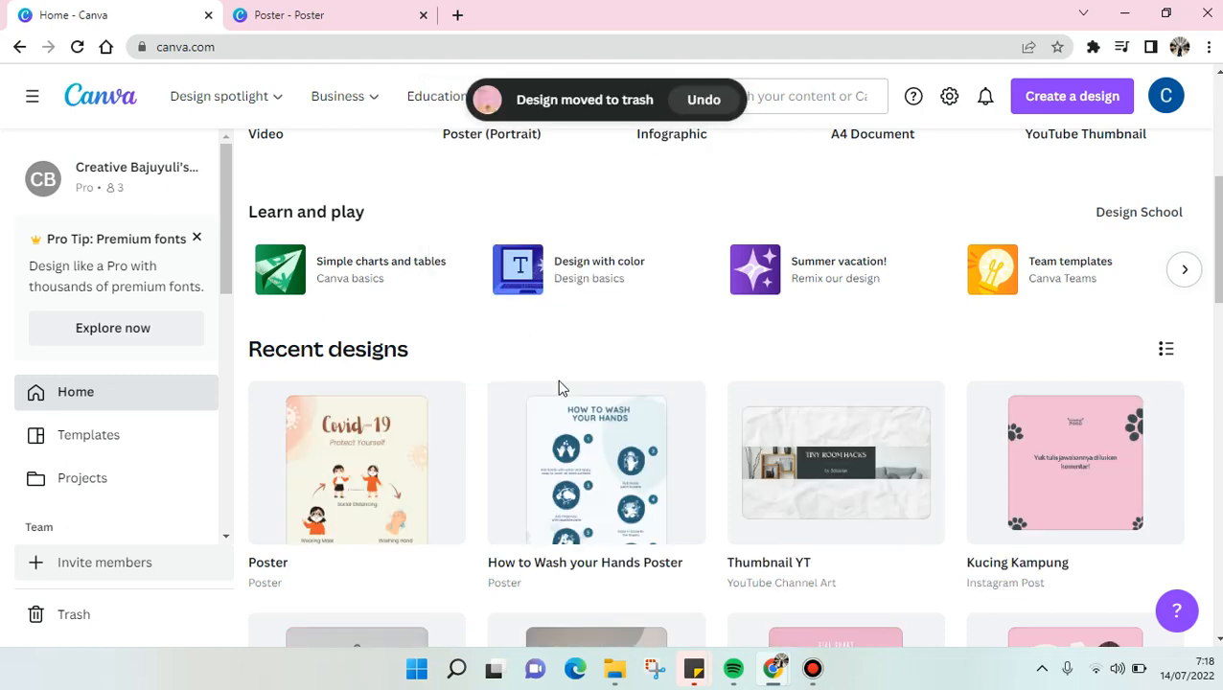
mouse_move(560, 75)
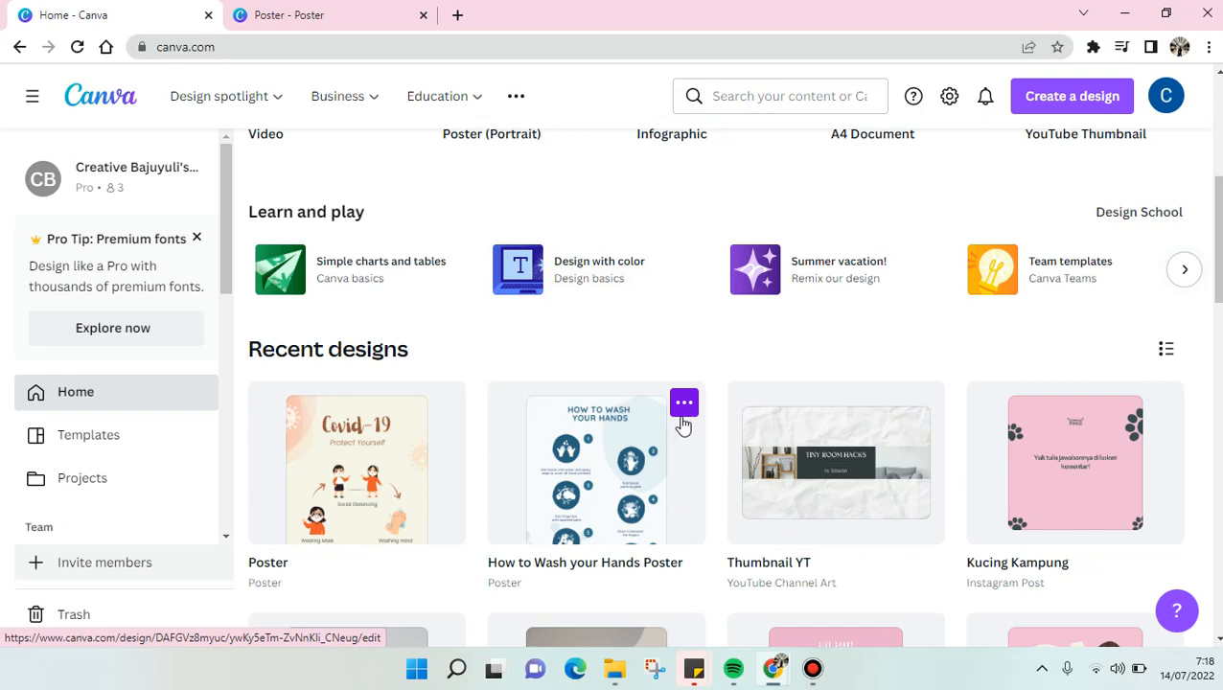
Step: Move the How to Wash your Hands Poster to trash from its options menu
left_click(683, 402)
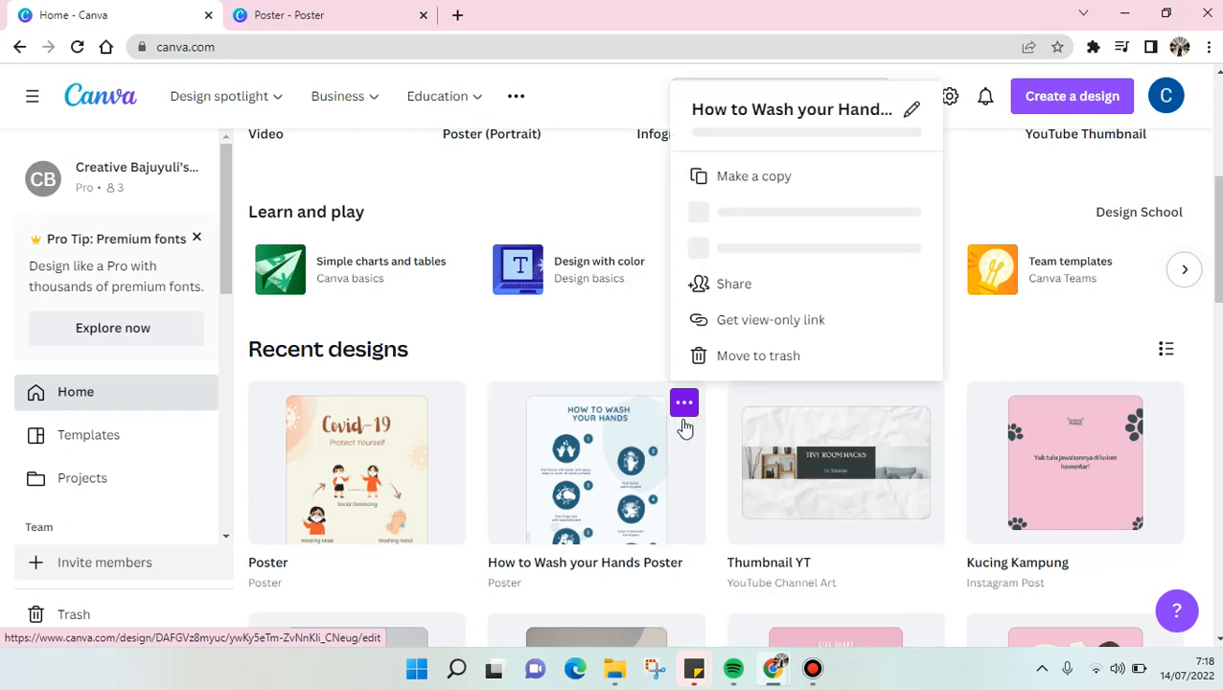
left_click(757, 355)
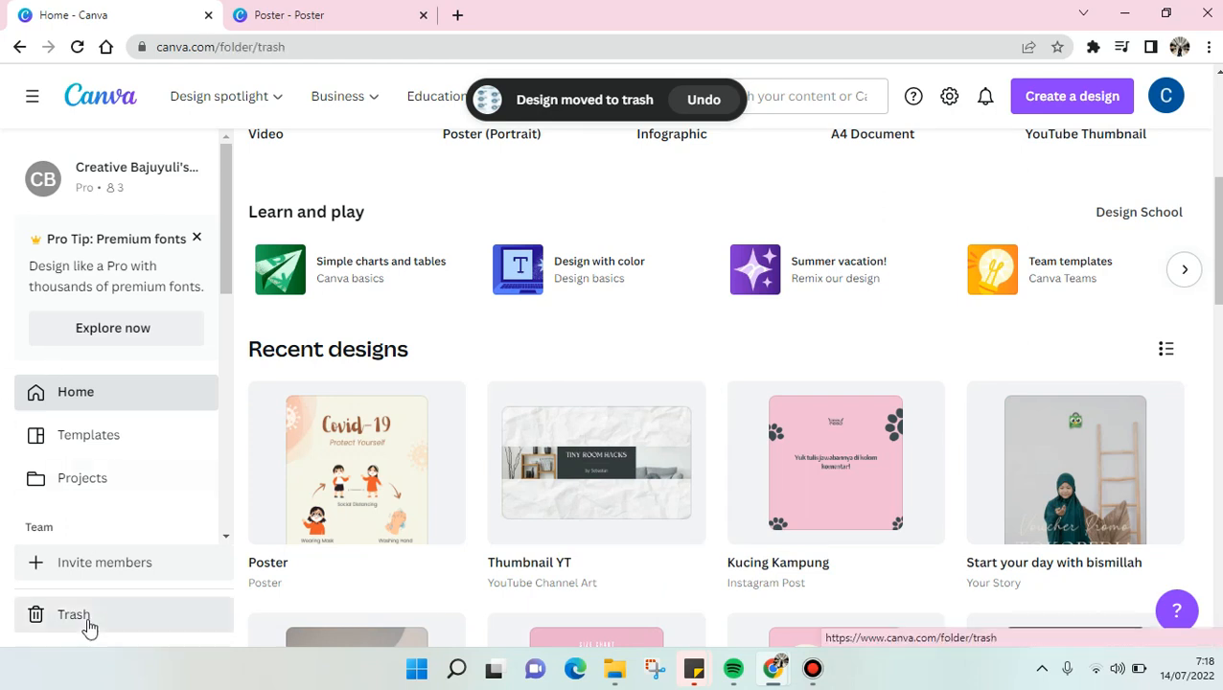
Step: In Trash, delete the Beauty Salon Pricelist Poster permanently and confirm the deletion
left_click(74, 614)
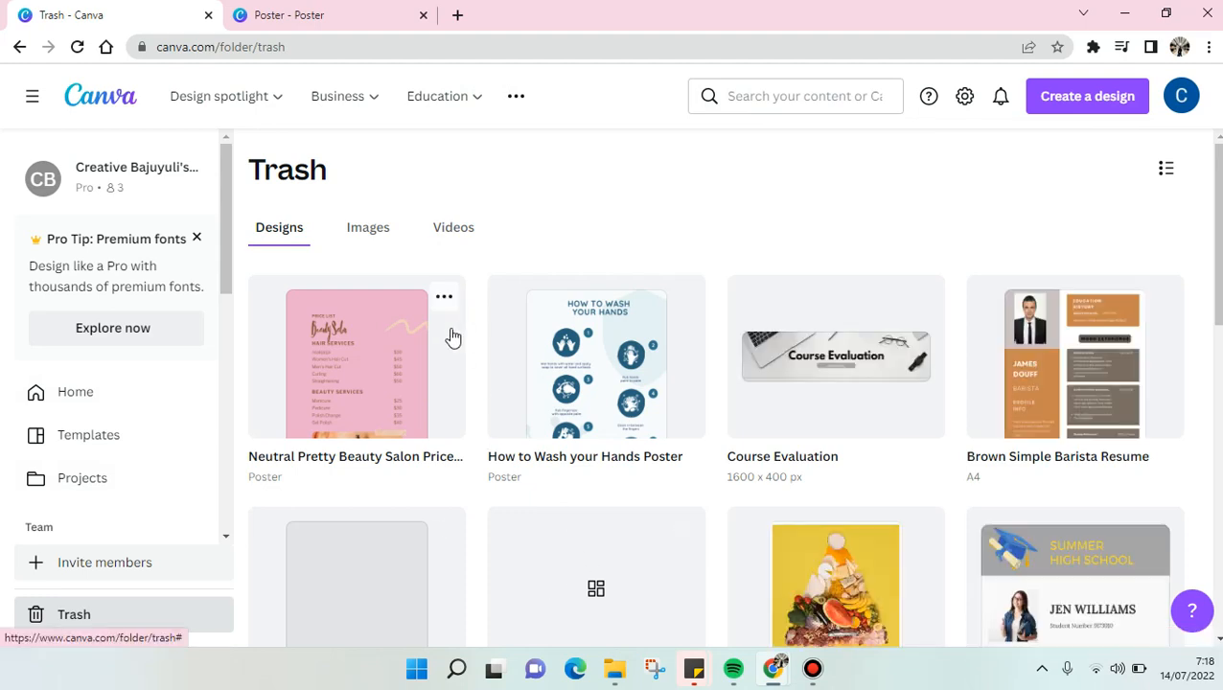
left_click(444, 296)
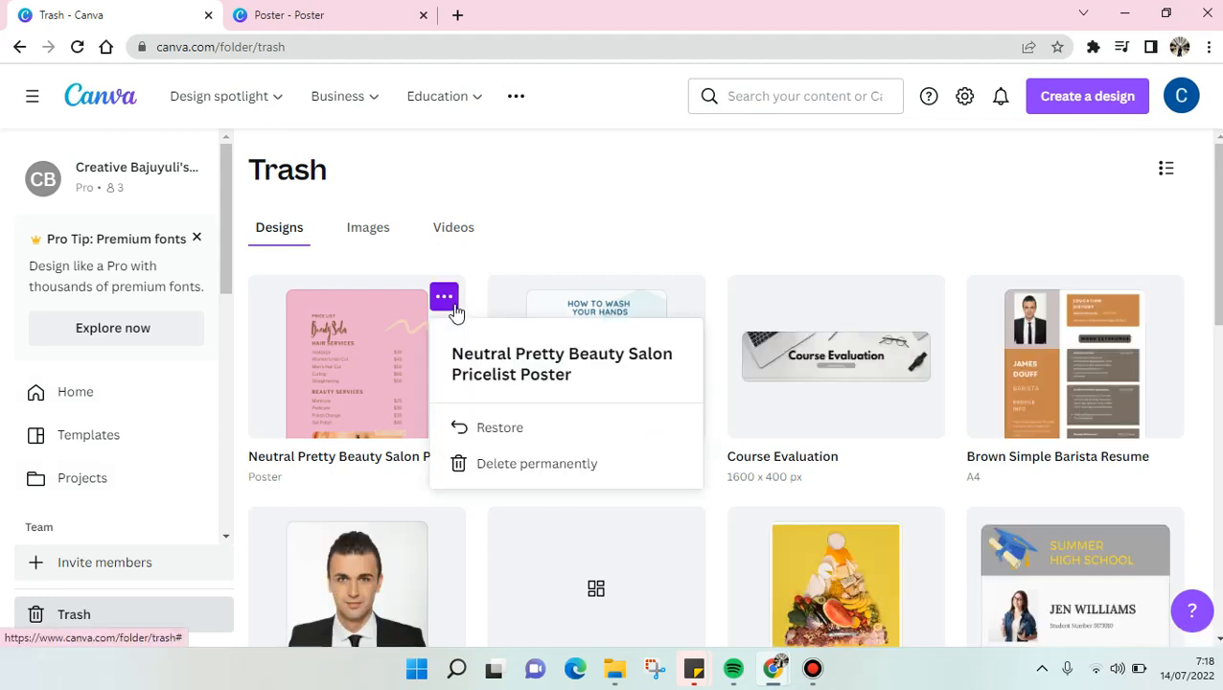
mouse_move(506, 470)
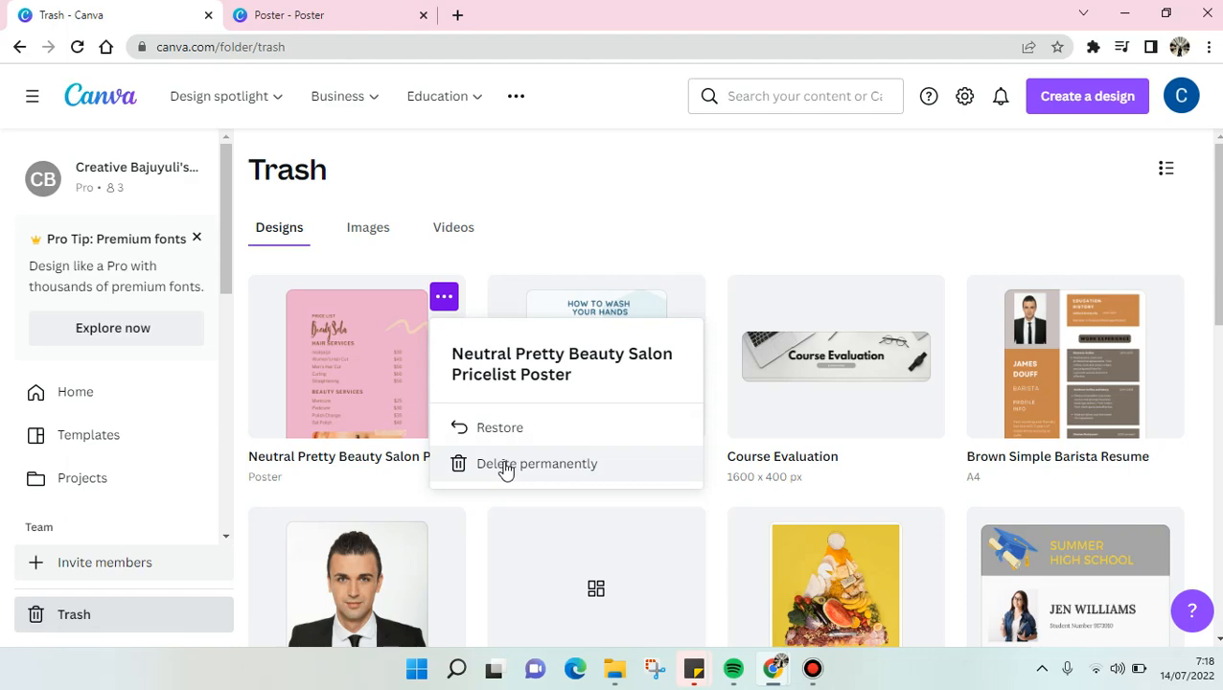
left_click(536, 464)
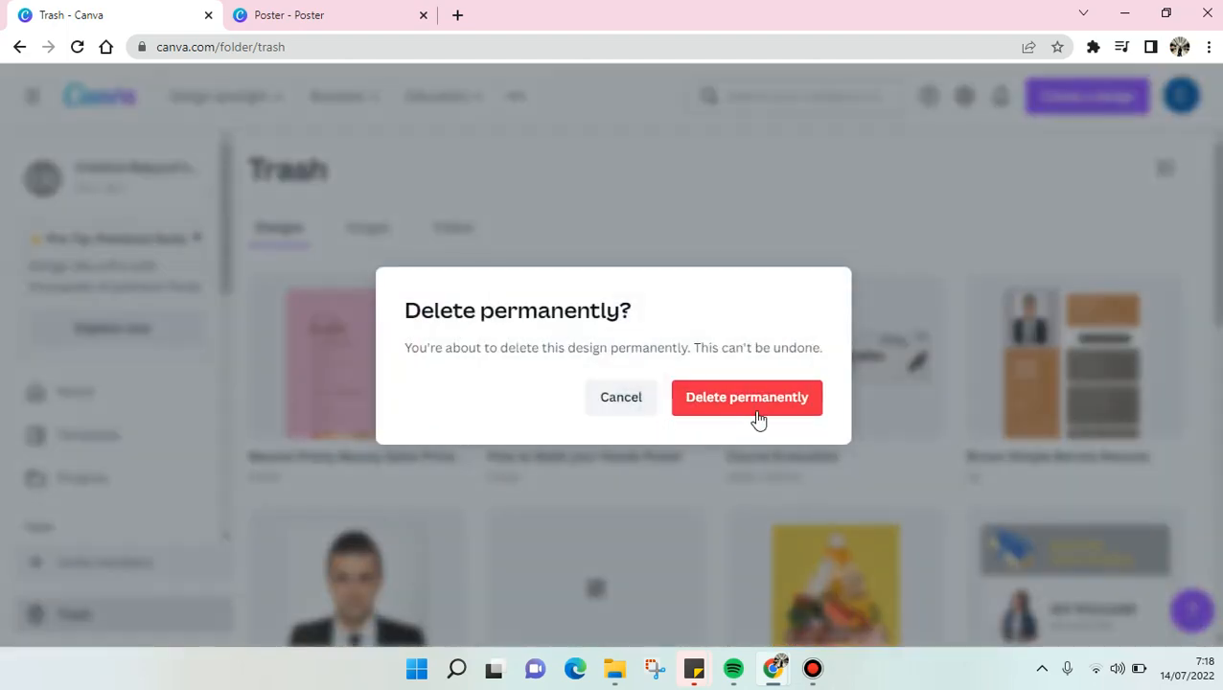
left_click(747, 397)
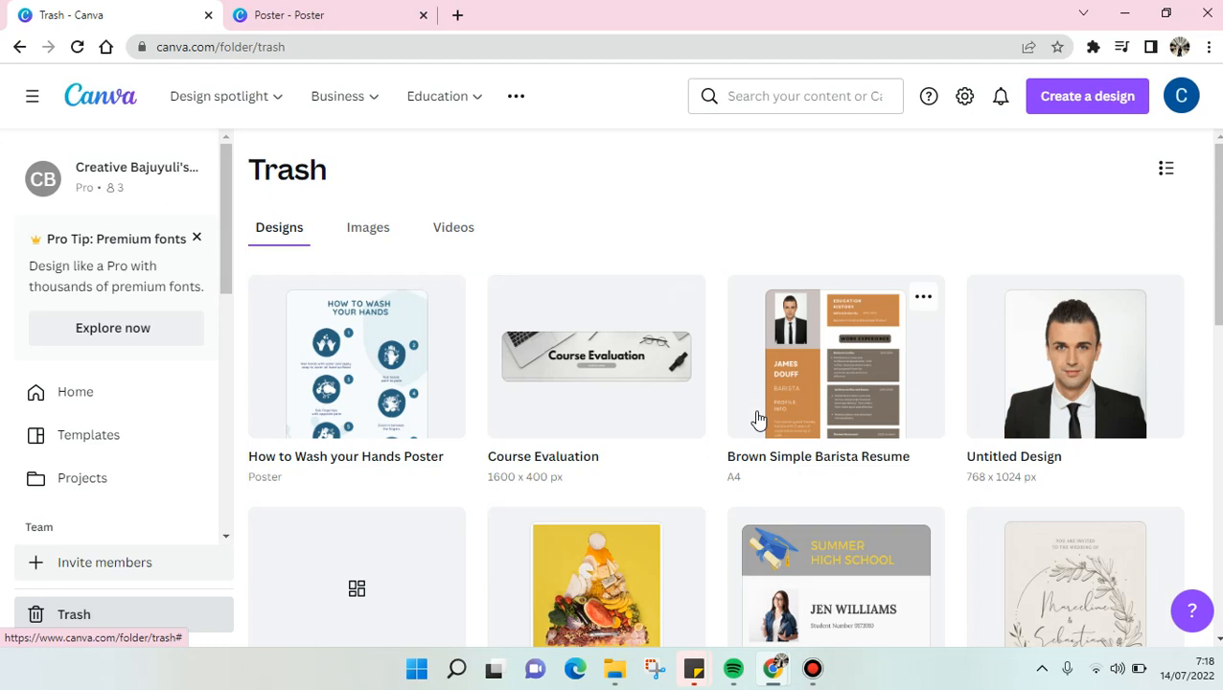
mouse_move(604, 439)
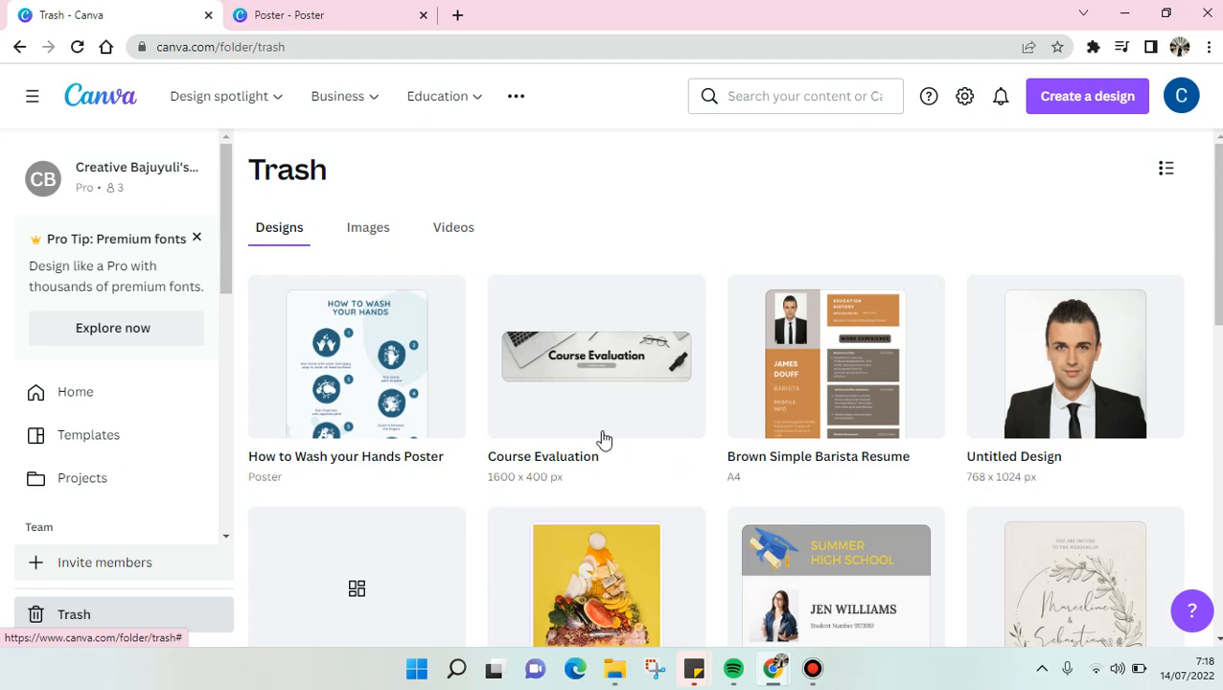
mouse_move(611, 432)
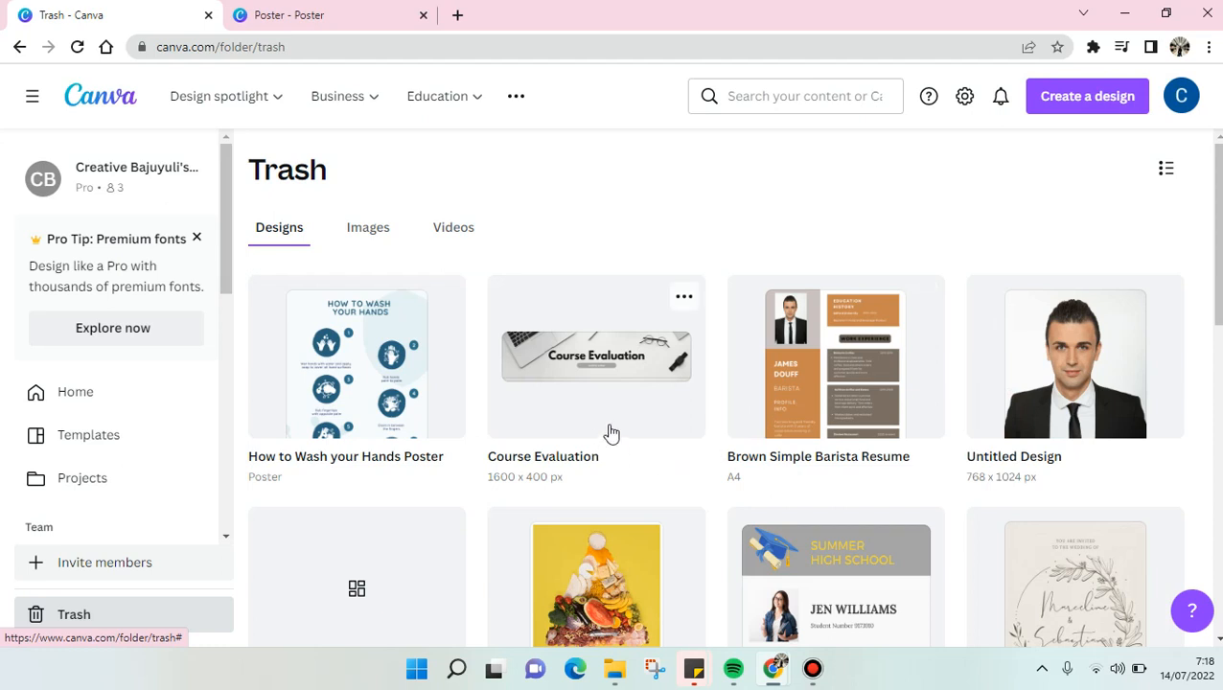
mouse_move(614, 430)
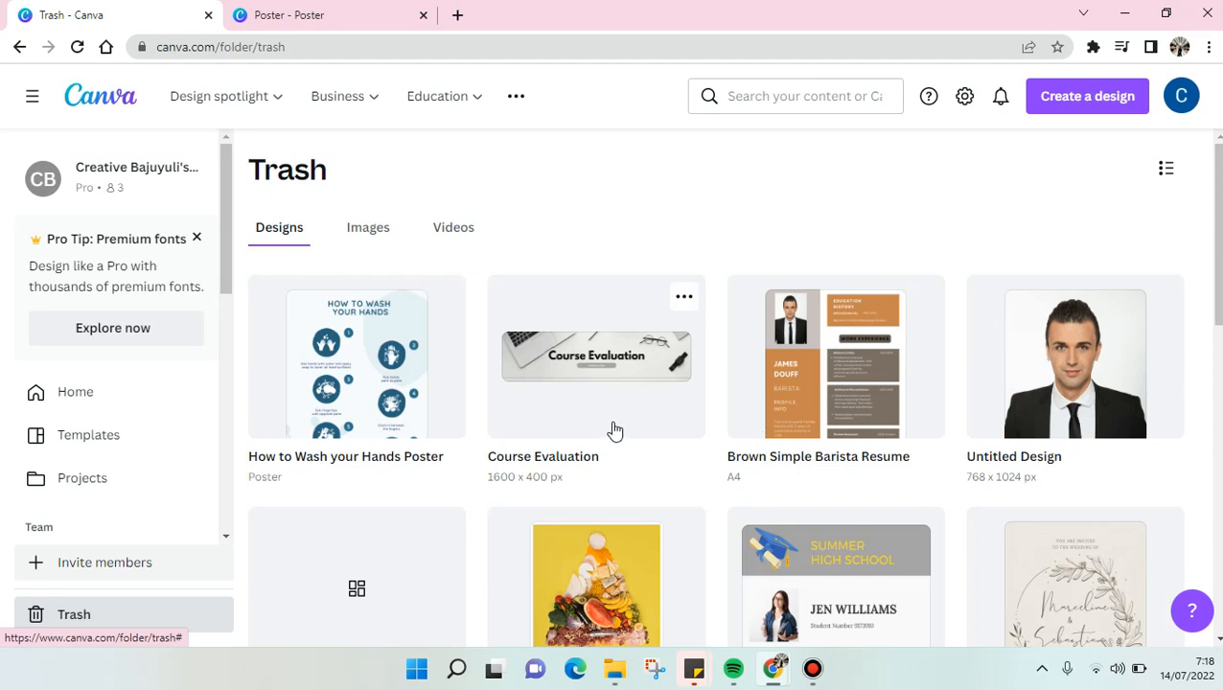